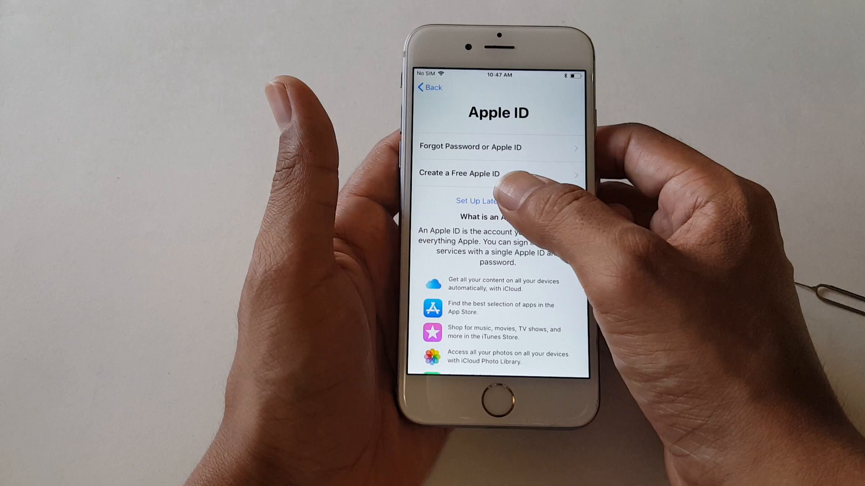
Skip Apple ID sign-in via 'Set Up Later in Settings' and accept the iOS Terms and Conditions.
click(476, 201)
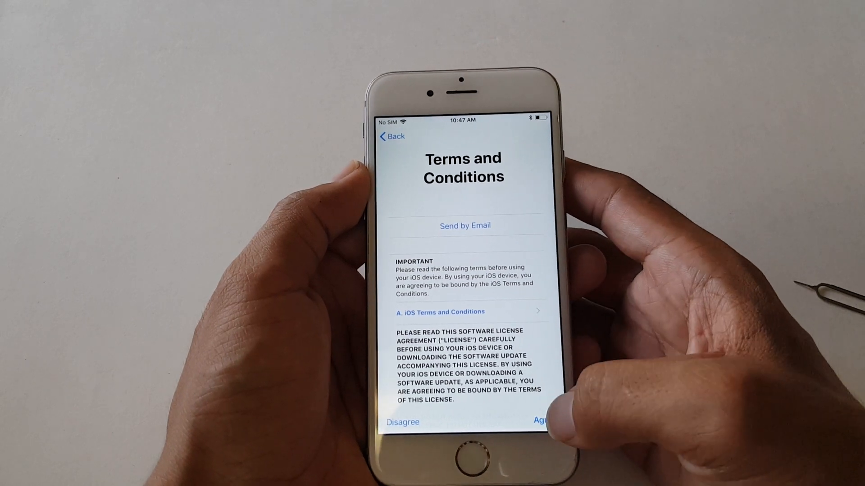
click(539, 420)
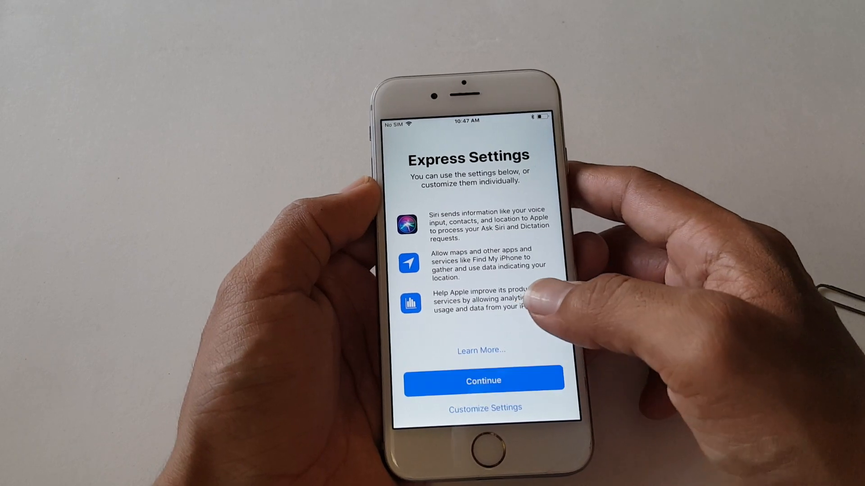
Keep the default Express Settings and continue toward Display Zoom.
click(483, 380)
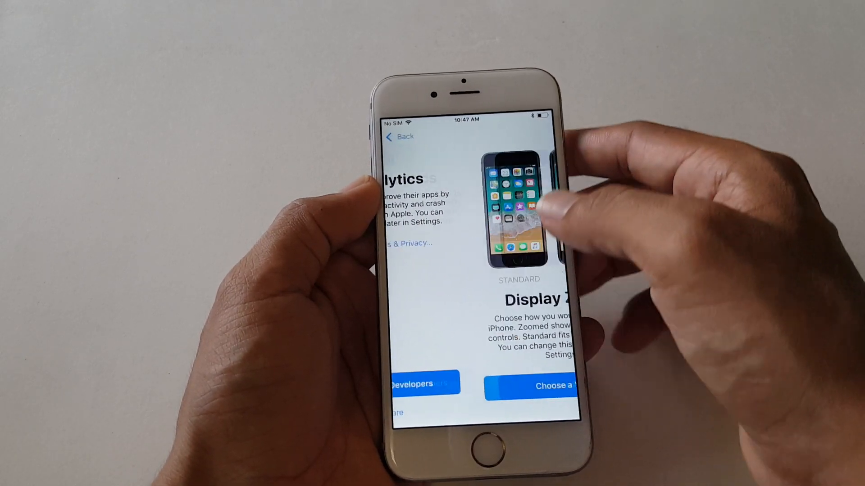